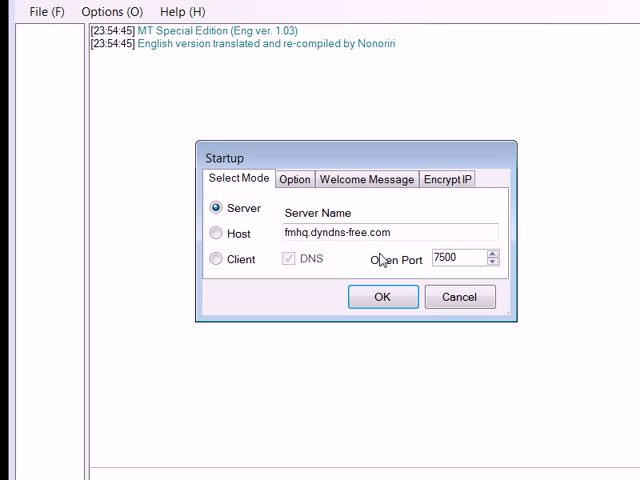
mouse_move(258, 217)
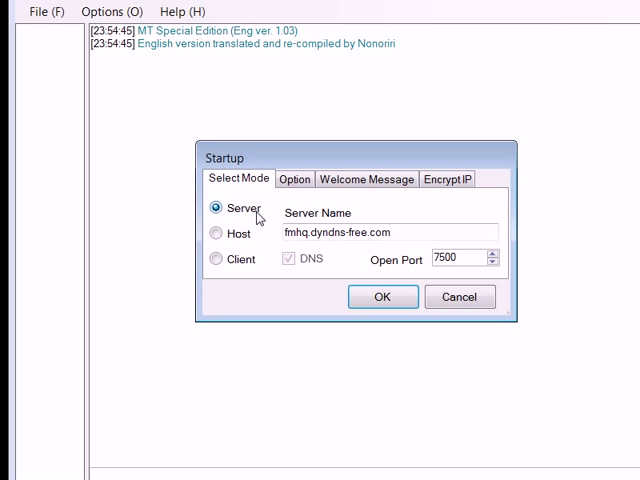
left_click(215, 260)
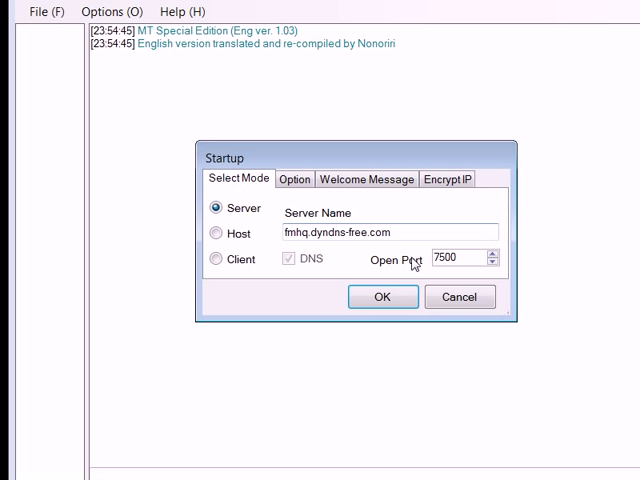
left_click(214, 259)
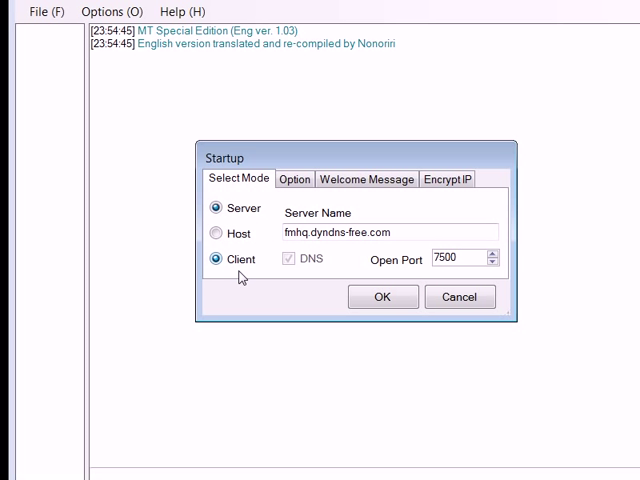
left_click(215, 259)
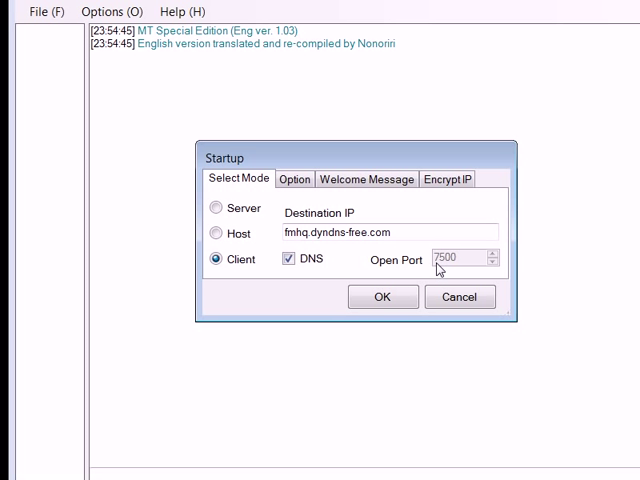
mouse_move(278, 286)
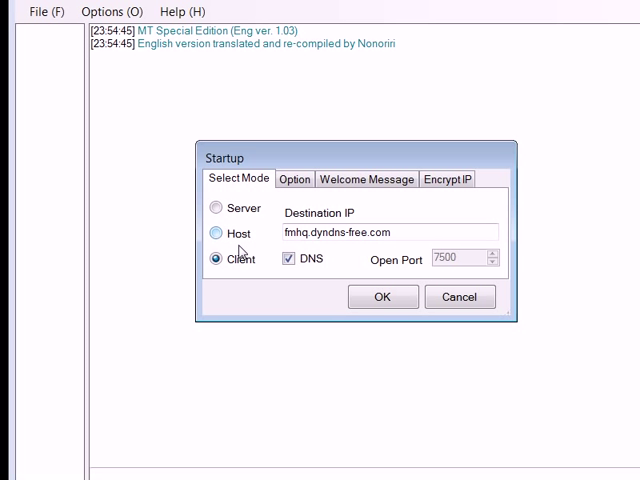
left_click(216, 233)
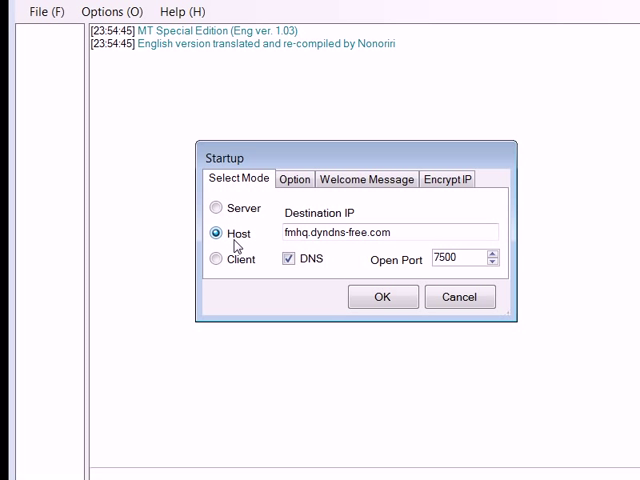
mouse_move(408, 297)
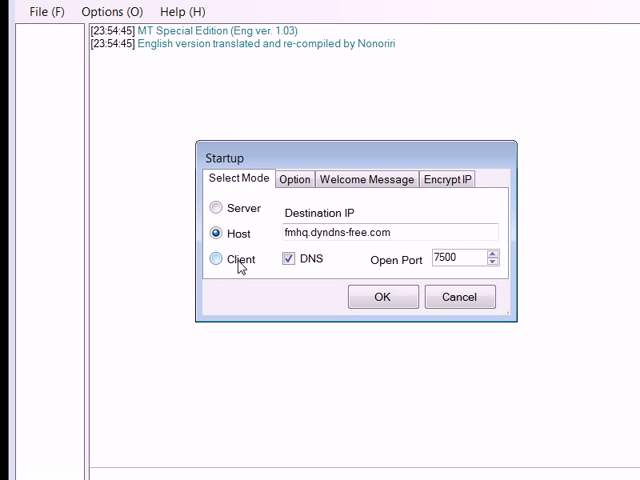
left_click(217, 259)
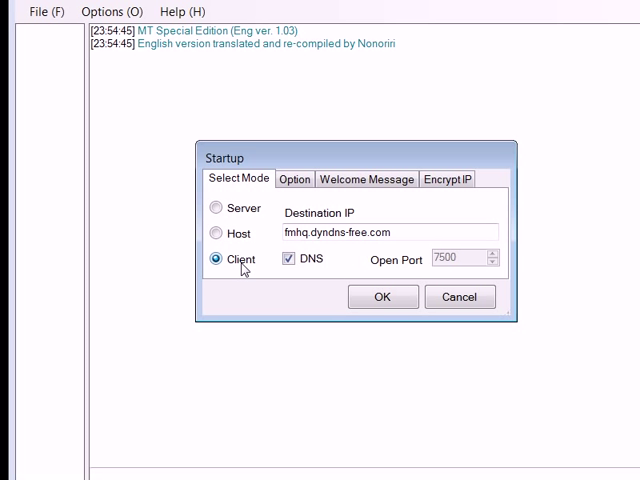
left_click(382, 296)
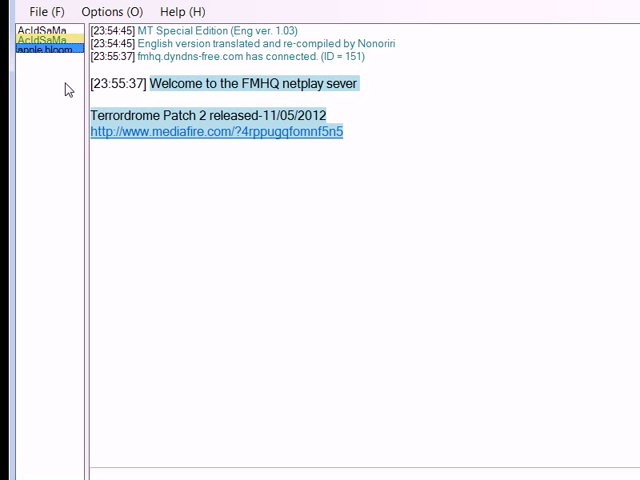
Right-click a player in the user list to show Challenge, Spectate and Ping options
right_click(45, 50)
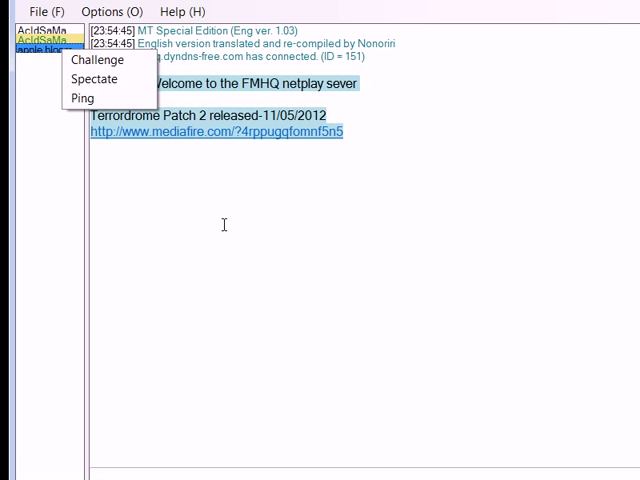
mouse_move(384, 175)
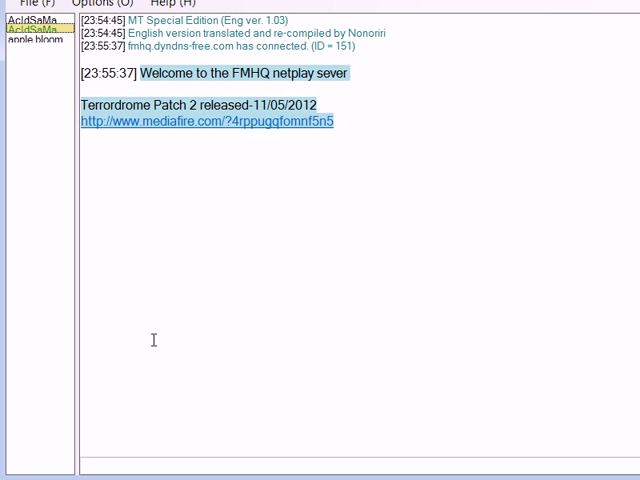
mouse_move(123, 458)
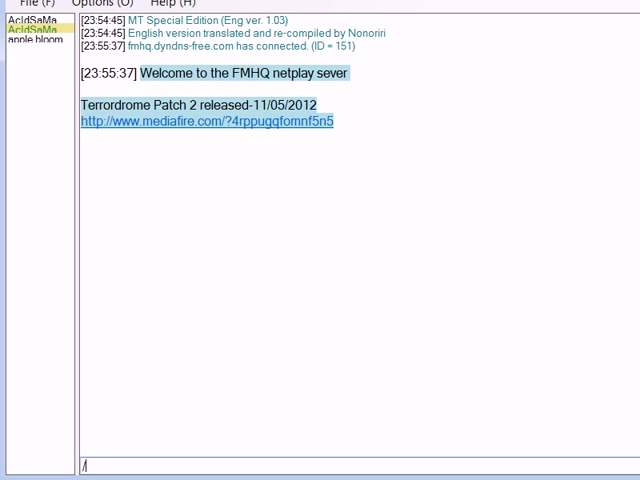
type("/rest")
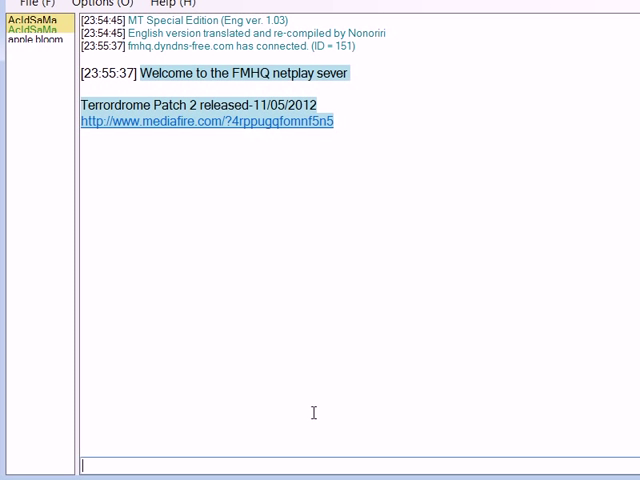
mouse_move(176, 435)
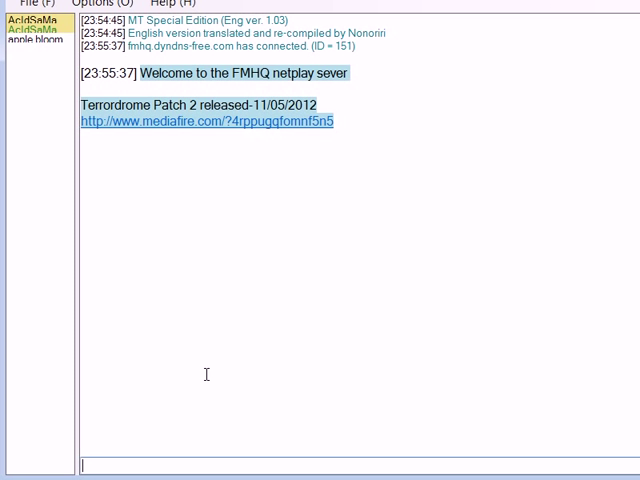
type("/rest")
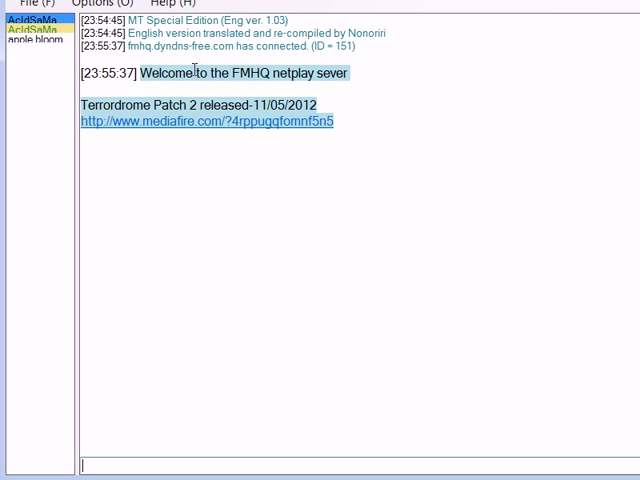
left_click(170, 4)
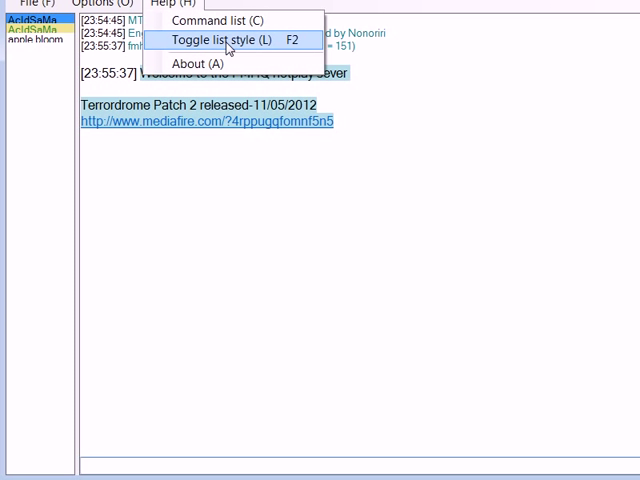
left_click(219, 20)
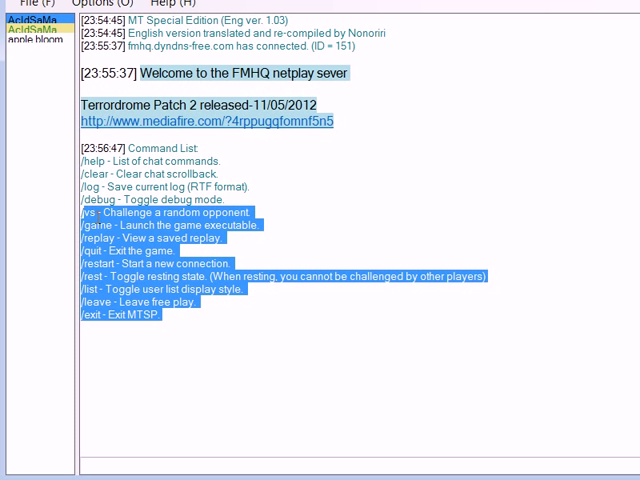
left_click(186, 5)
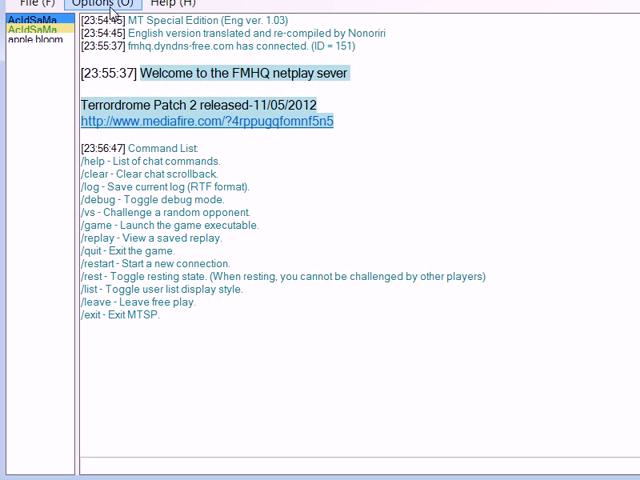
left_click(97, 5)
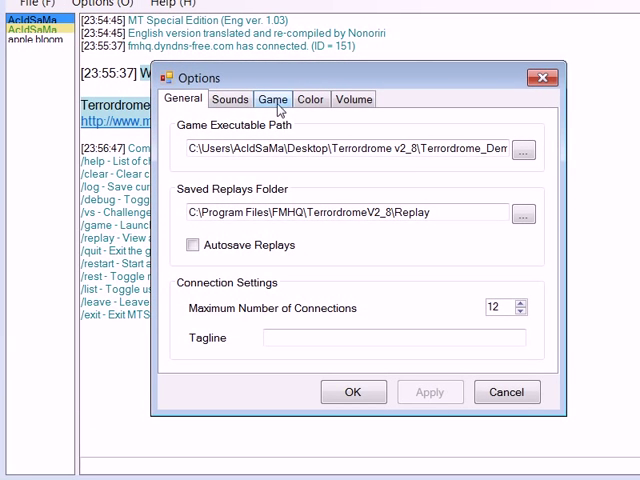
left_click(273, 98)
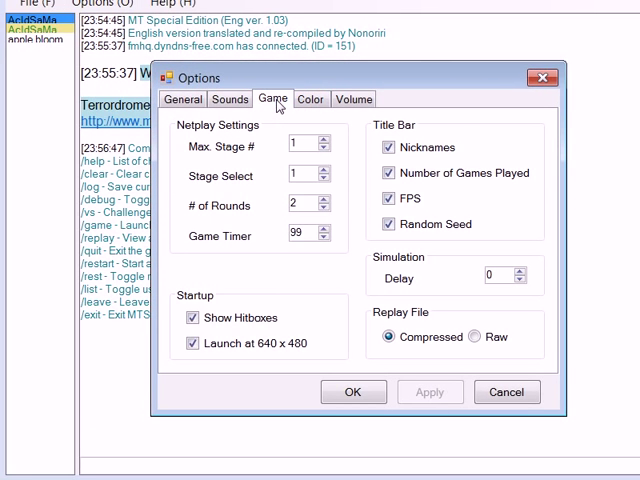
mouse_move(282, 180)
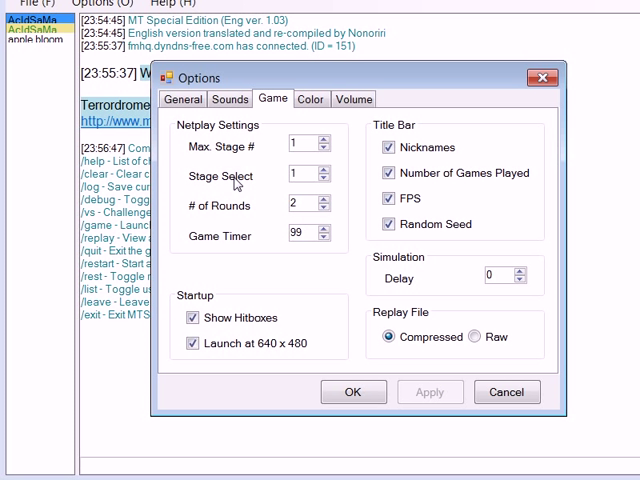
mouse_move(272, 195)
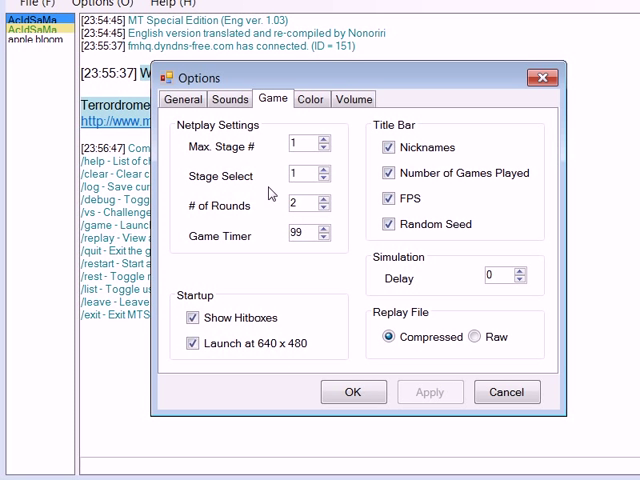
mouse_move(326, 226)
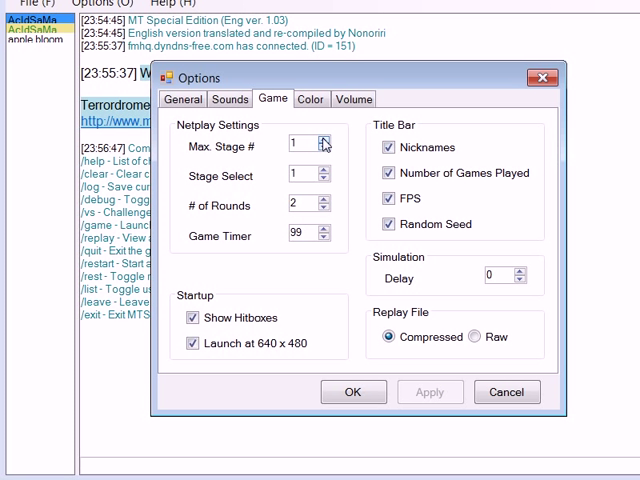
mouse_move(255, 181)
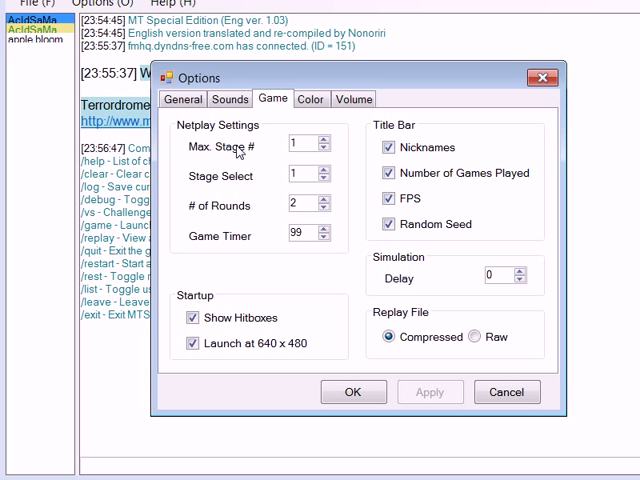
mouse_move(320, 307)
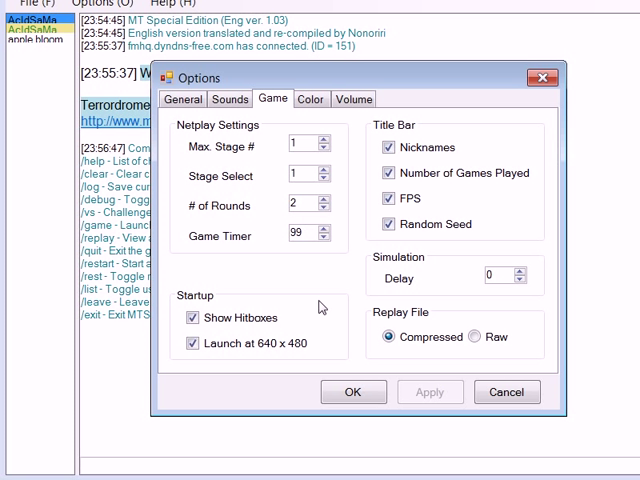
left_click(506, 391)
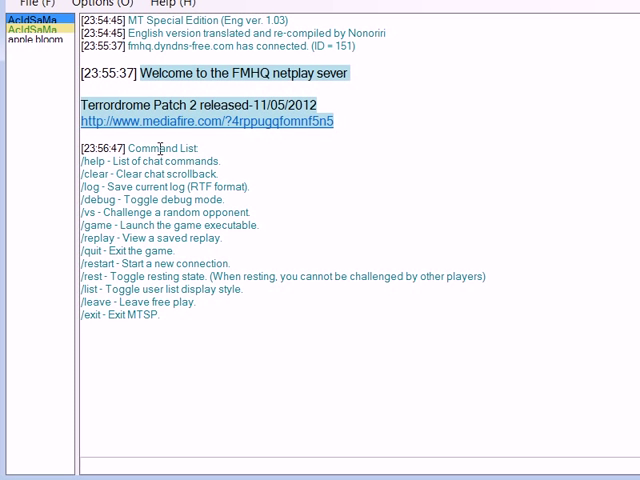
mouse_move(230, 263)
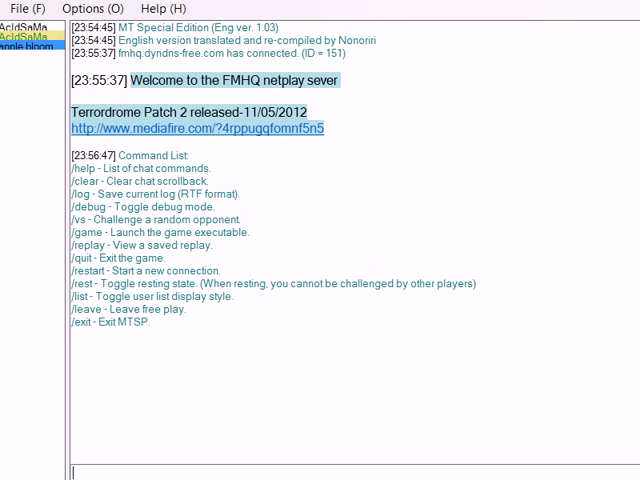
left_click(98, 29)
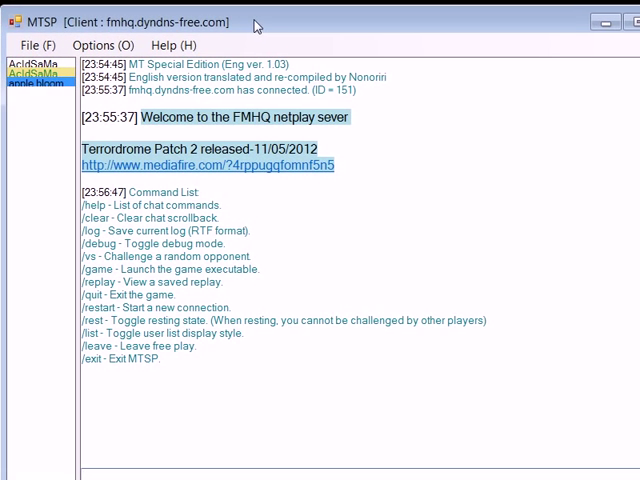
left_click(37, 45)
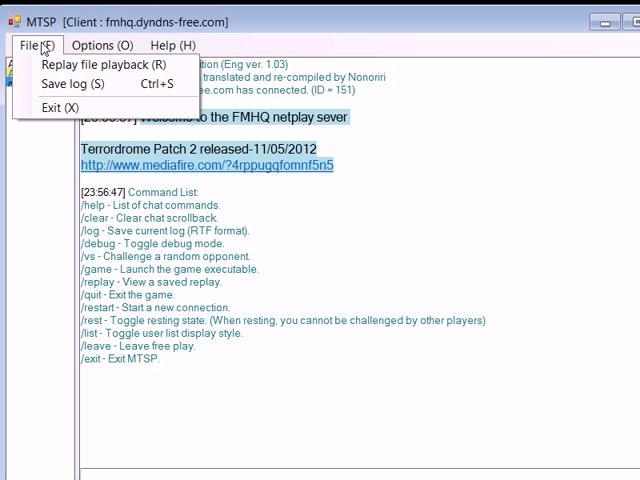
left_click(36, 45)
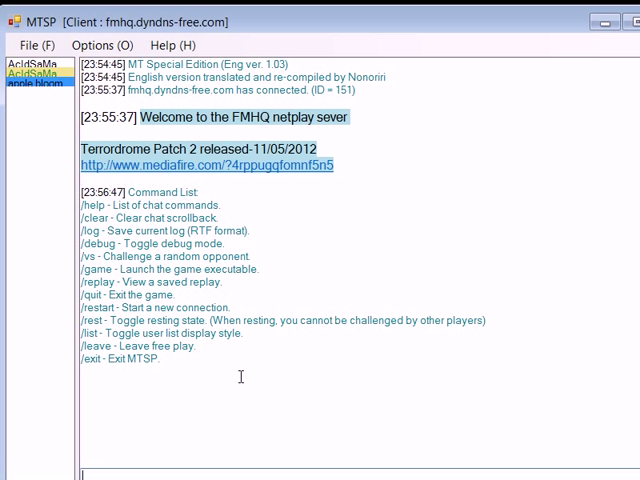
Enter /replay in chat to list the TerrordromeV2_8 Replay folder and pick AcIdSaMa vs Ghost
type("/re")
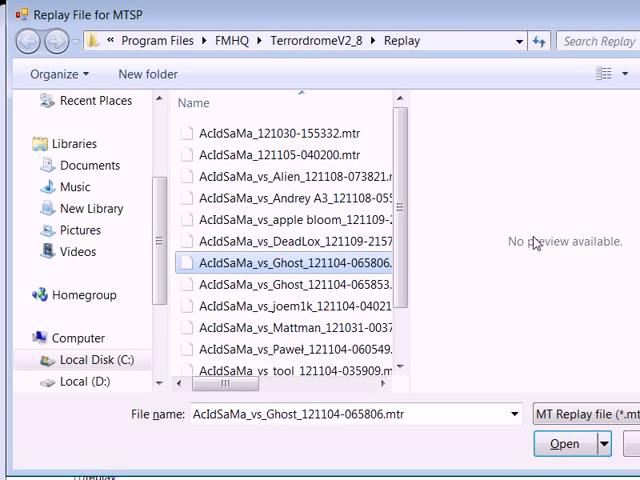
scroll("down", 3)
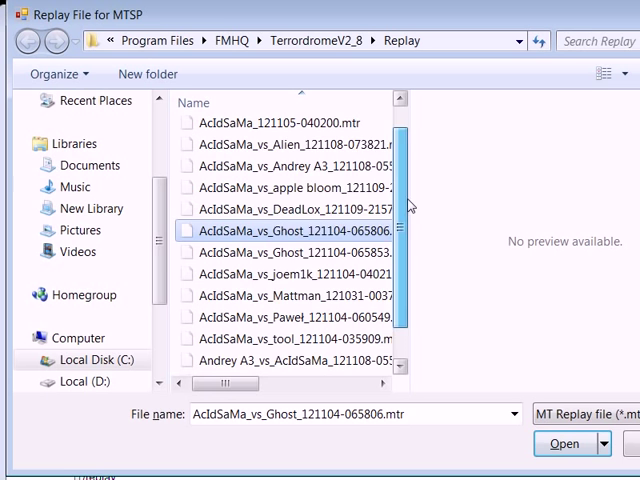